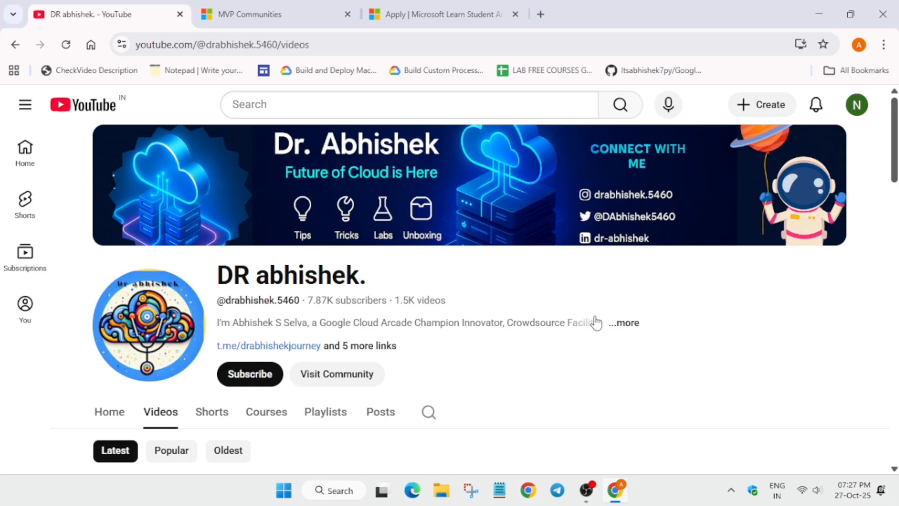
{"action": "mouse_move", "coordinate": [494, 425]}
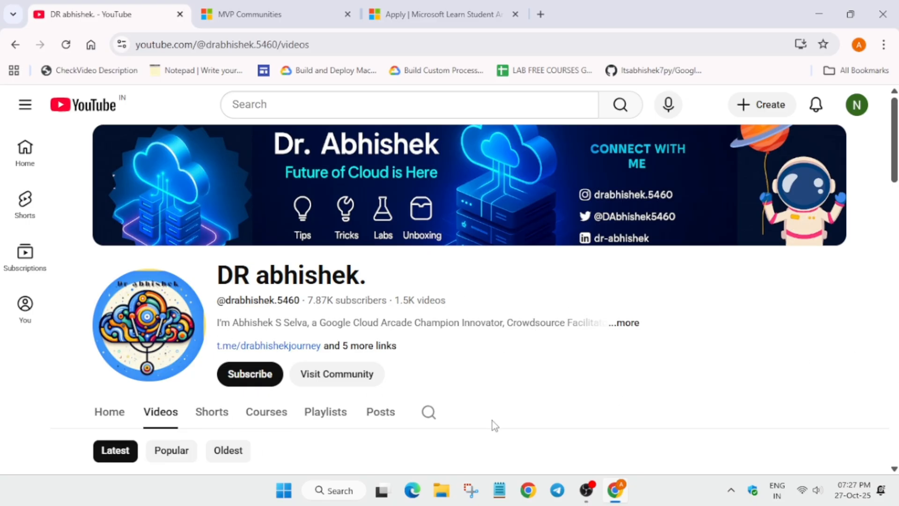
- Switch from the YouTube channel tab to the MVP Communities Student Ambassadors tab
{"action": "left_click", "coordinate": [277, 14]}
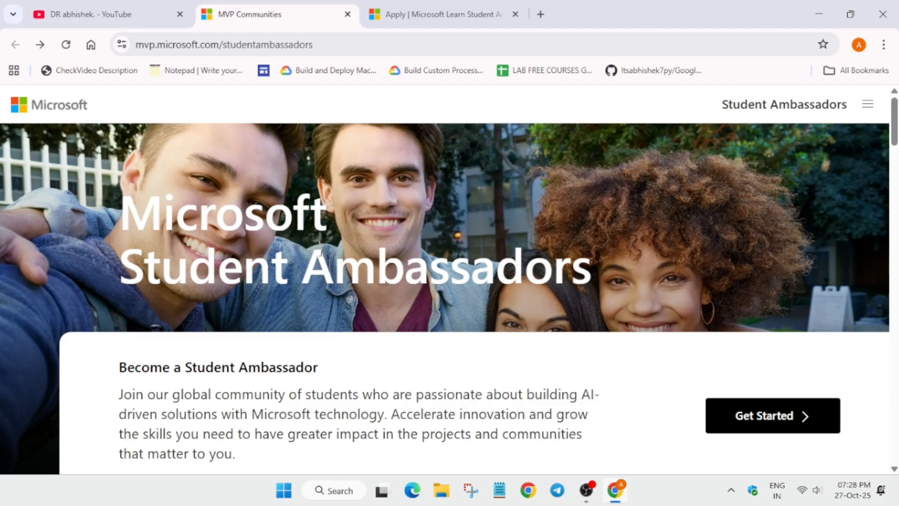
- Scroll past the hero banner to the Get started, Meet the Community and Founders Hub cards
{"action": "scroll", "scroll_direction": "down", "scroll_amount": 3}
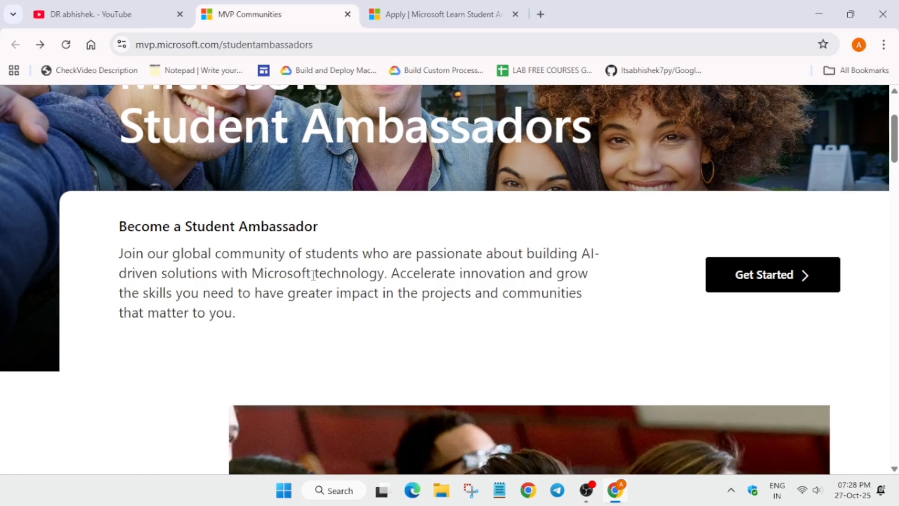
{"action": "mouse_move", "coordinate": [356, 321]}
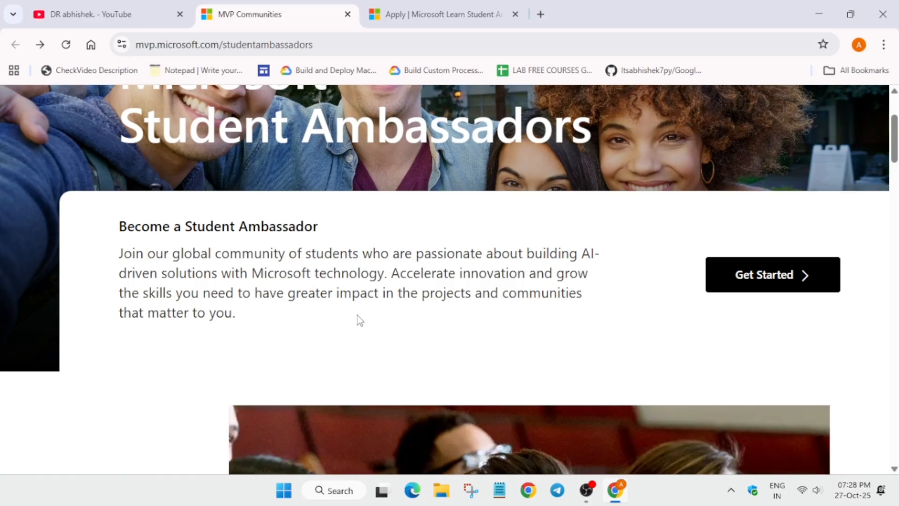
{"action": "scroll", "scroll_direction": "down", "scroll_amount": 3}
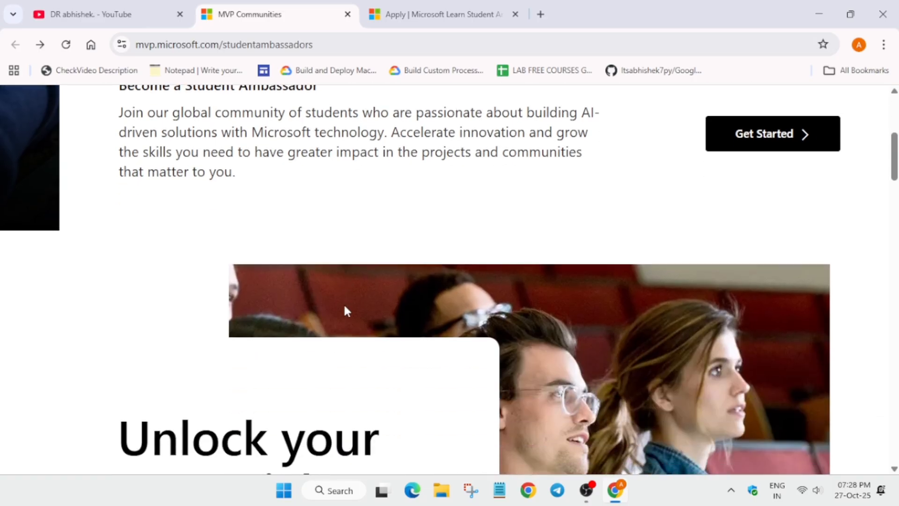
{"action": "scroll", "scroll_direction": "up", "scroll_amount": 3}
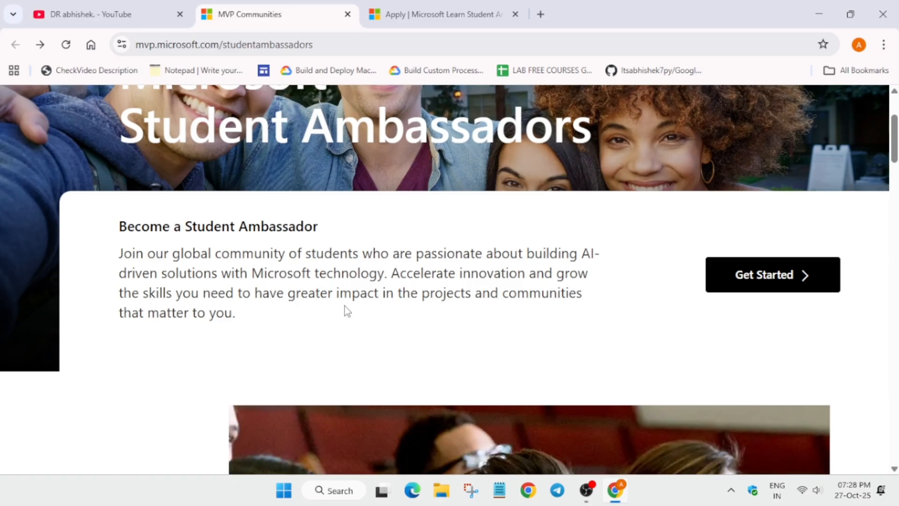
{"action": "scroll", "scroll_direction": "down", "scroll_amount": 3}
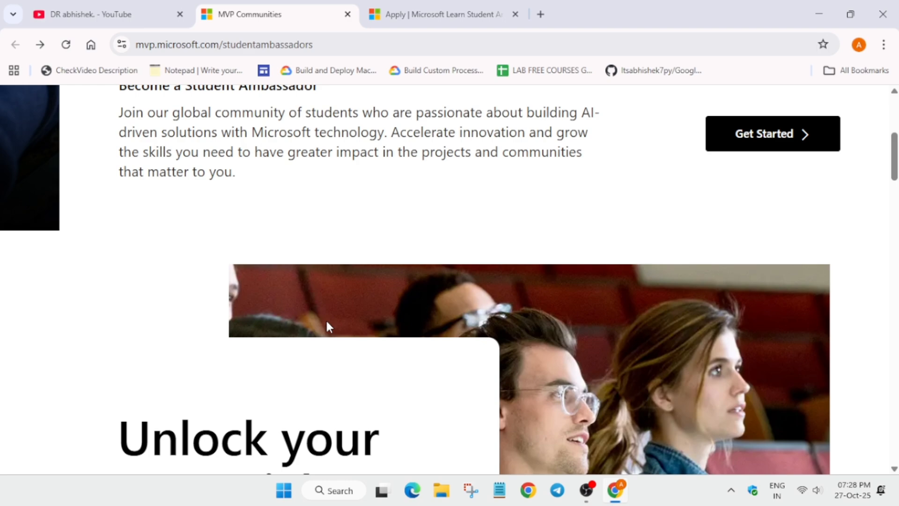
{"action": "scroll", "scroll_direction": "down", "scroll_amount": 3}
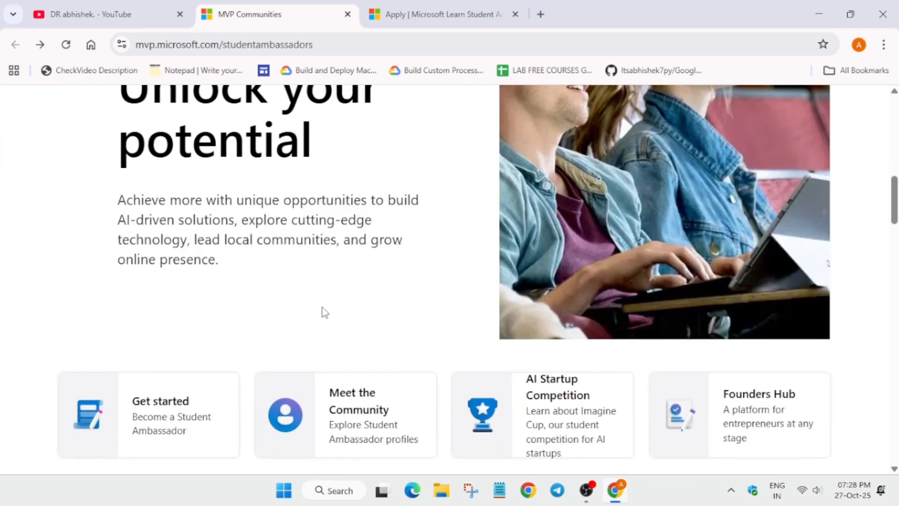
{"action": "scroll", "scroll_direction": "down", "scroll_amount": 3}
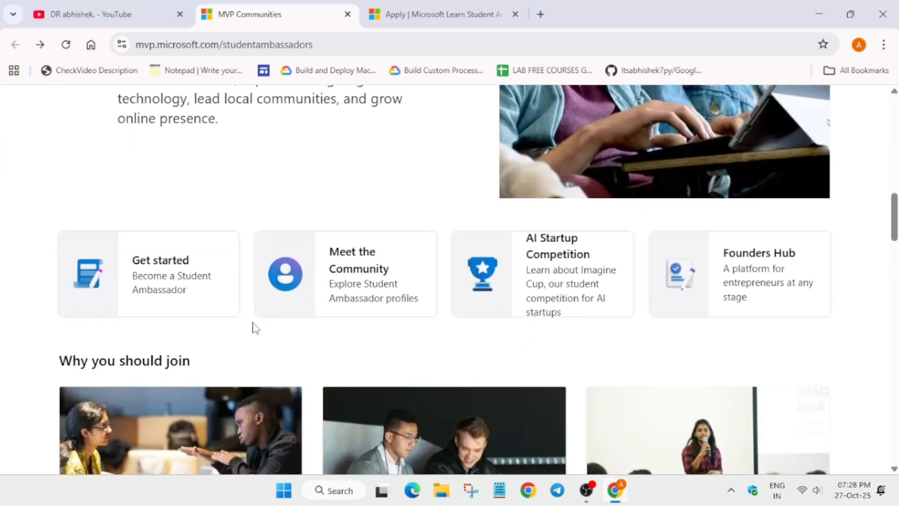
{"action": "mouse_move", "coordinate": [224, 337]}
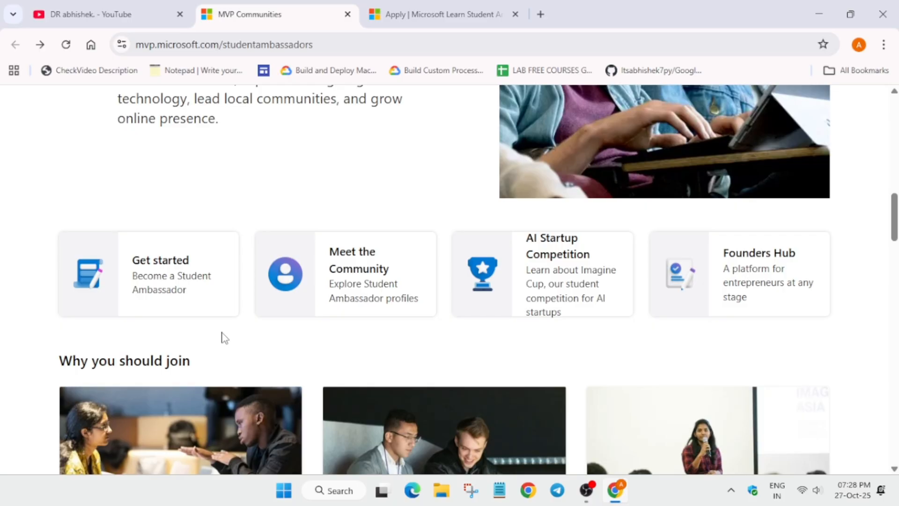
- Scroll through the three Why you should join benefit cards down to What to expect
{"action": "scroll", "scroll_direction": "down", "scroll_amount": 3}
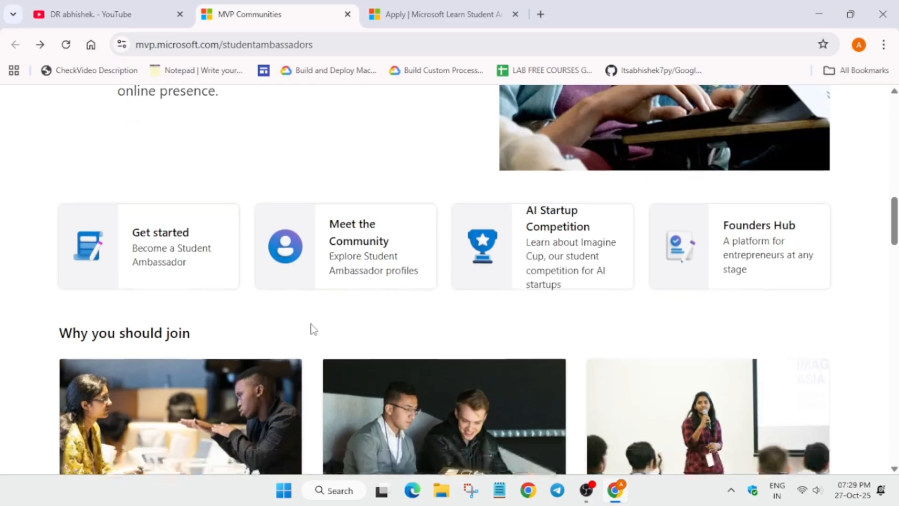
{"action": "scroll", "scroll_direction": "down", "scroll_amount": 3}
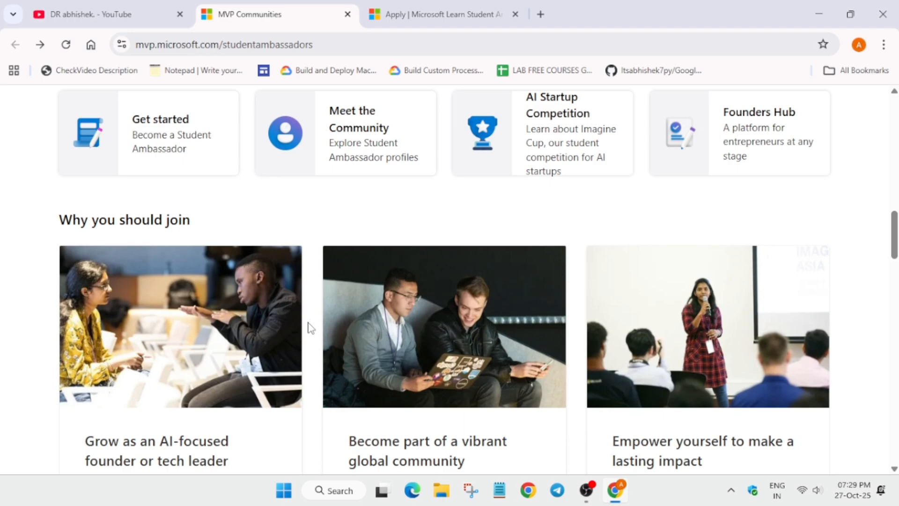
{"action": "scroll", "scroll_direction": "down", "scroll_amount": 3}
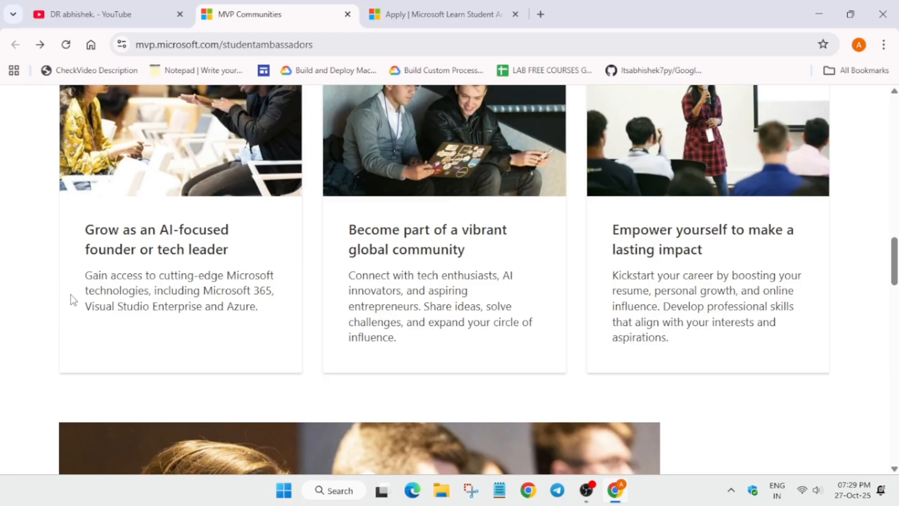
{"action": "mouse_move", "coordinate": [663, 296]}
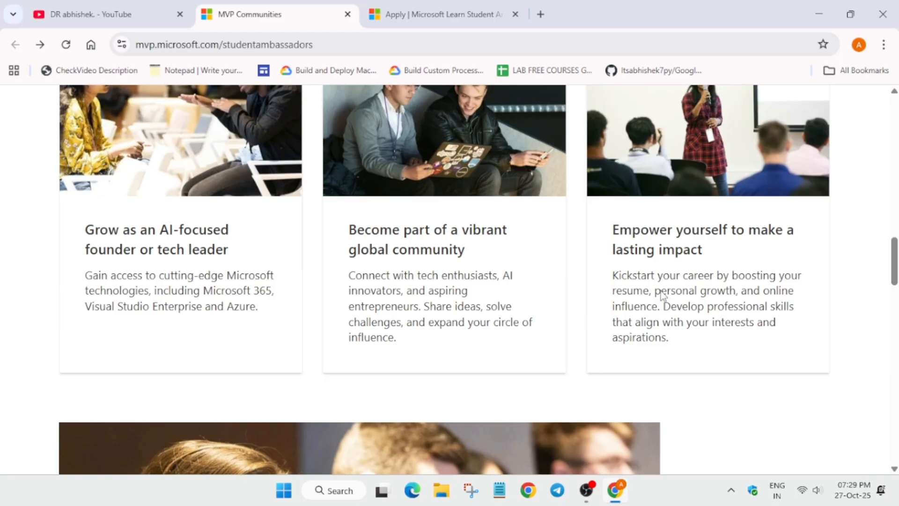
{"action": "scroll", "scroll_direction": "down", "scroll_amount": 3}
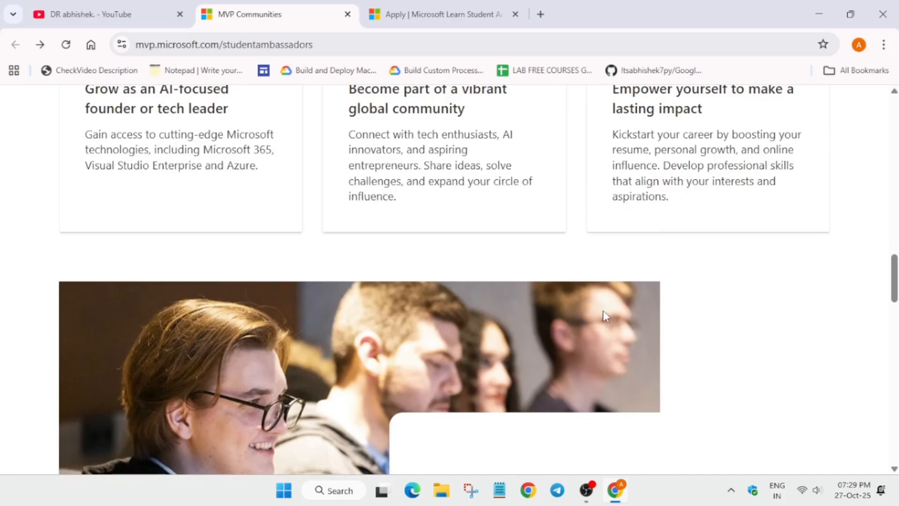
{"action": "scroll", "scroll_direction": "down", "scroll_amount": 3}
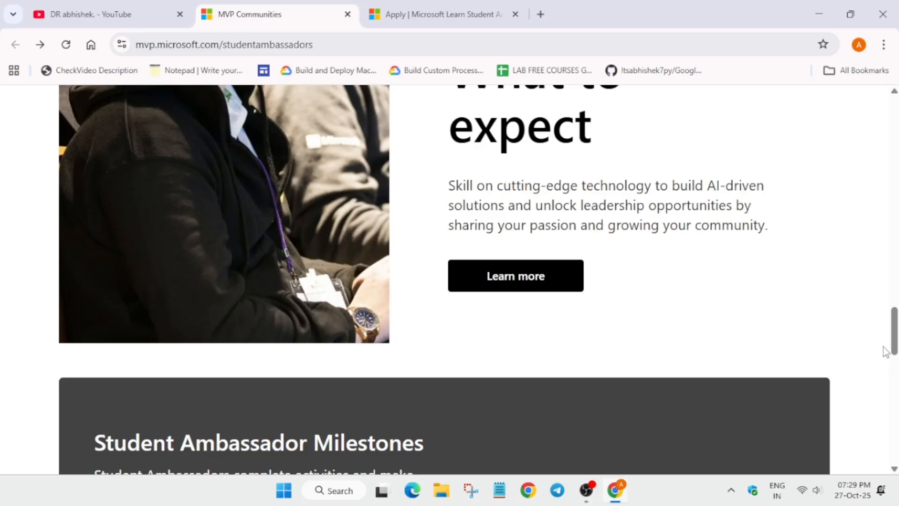
- Scroll to Student Ambassador Milestones and follow its Learn more link
{"action": "scroll", "scroll_direction": "down", "scroll_amount": 3}
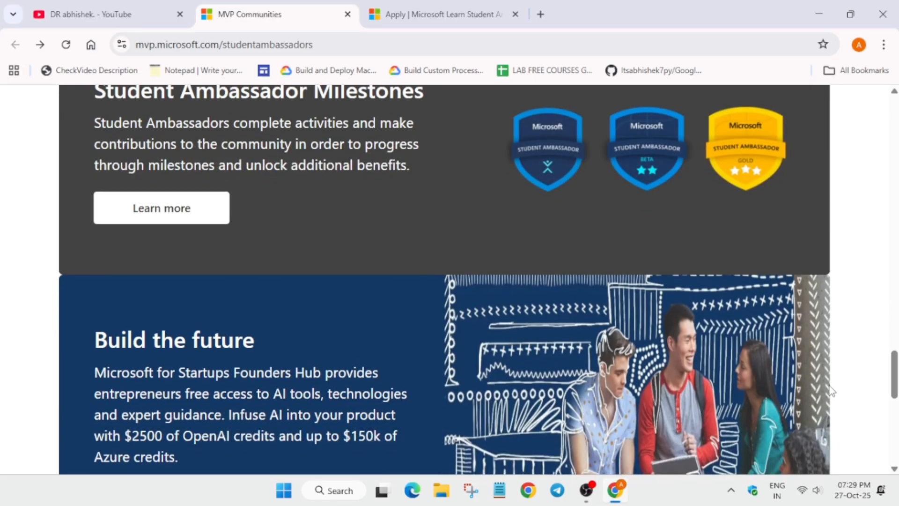
{"action": "mouse_move", "coordinate": [592, 209]}
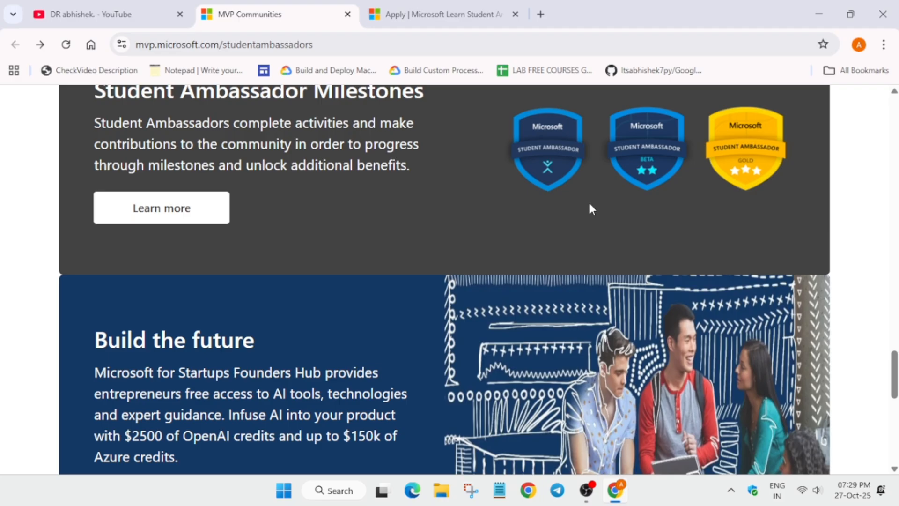
{"action": "mouse_move", "coordinate": [449, 226]}
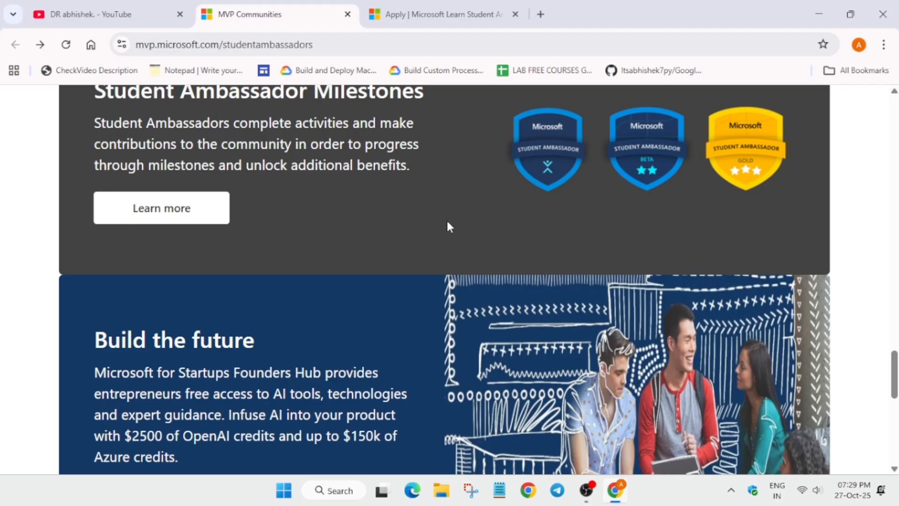
{"action": "left_click", "coordinate": [161, 209]}
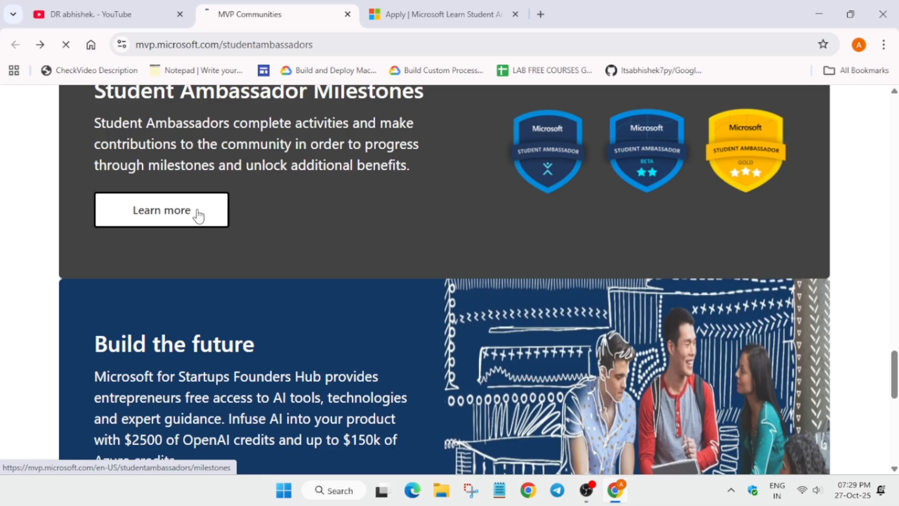
{"action": "left_click", "coordinate": [161, 209]}
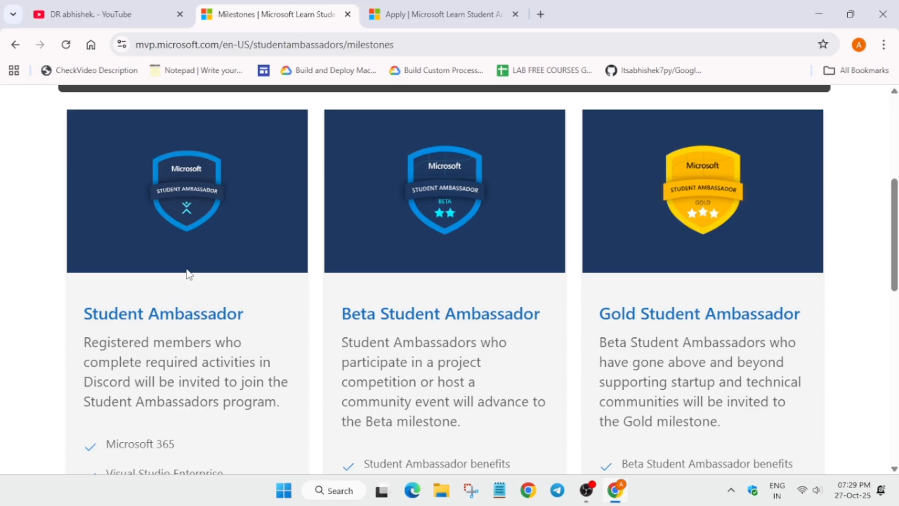
{"action": "scroll", "scroll_direction": "down", "scroll_amount": 3}
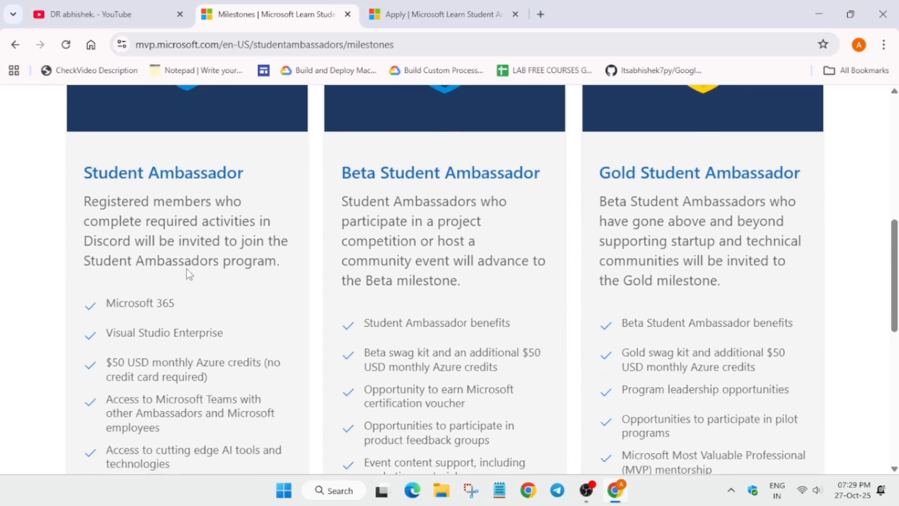
{"action": "mouse_move", "coordinate": [172, 320]}
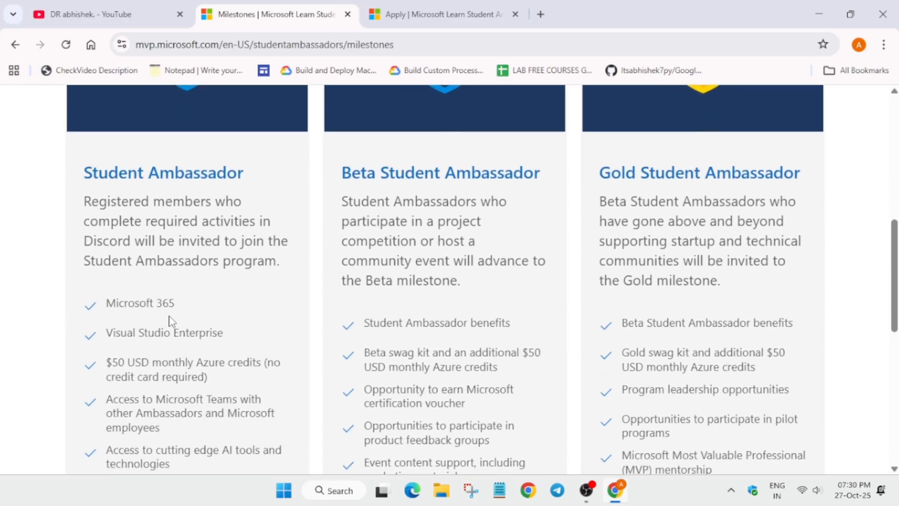
{"action": "scroll", "scroll_direction": "down", "scroll_amount": 3}
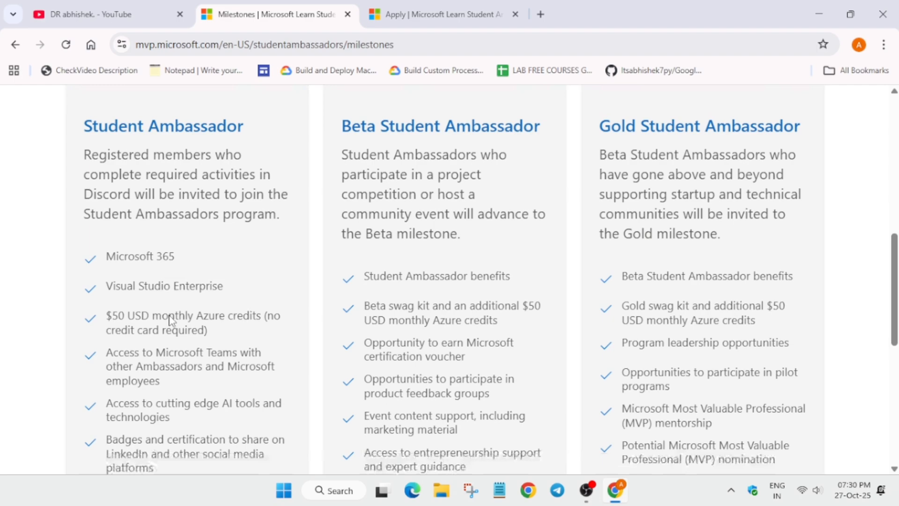
{"action": "scroll", "scroll_direction": "down", "scroll_amount": 3}
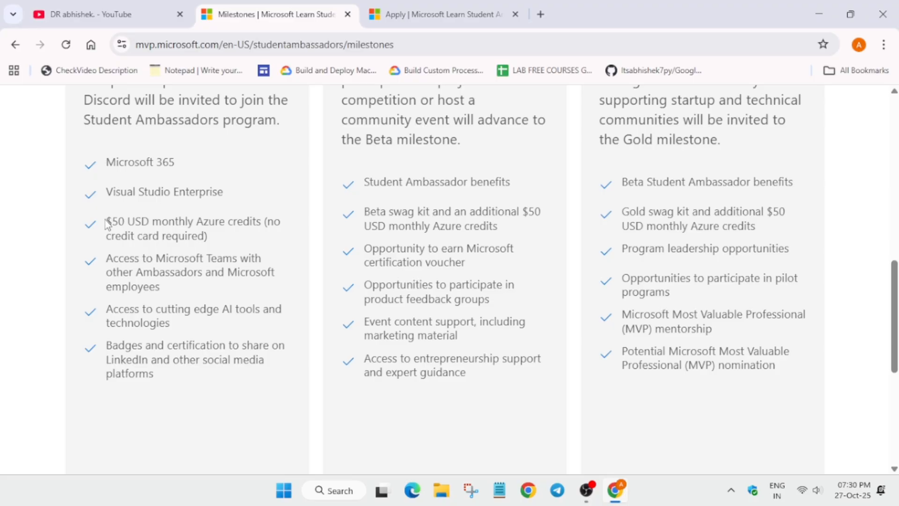
{"action": "mouse_move", "coordinate": [122, 261]}
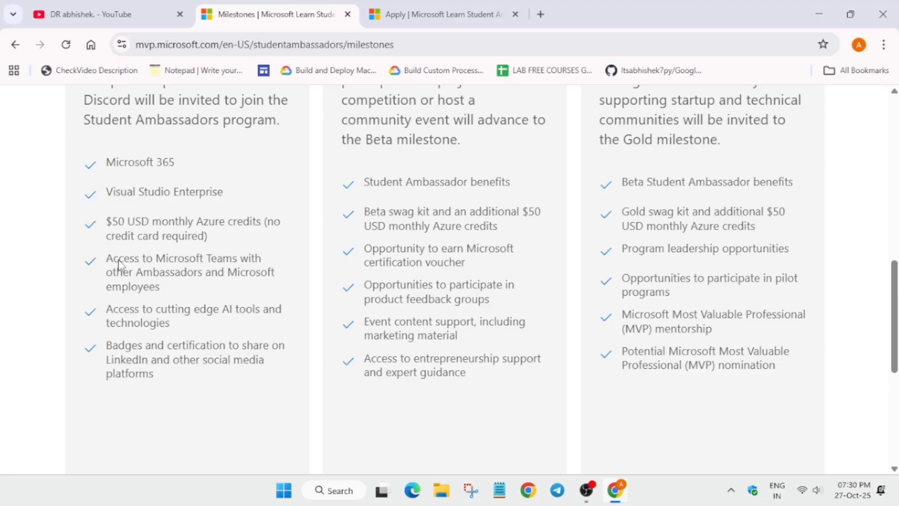
{"action": "mouse_move", "coordinate": [127, 324]}
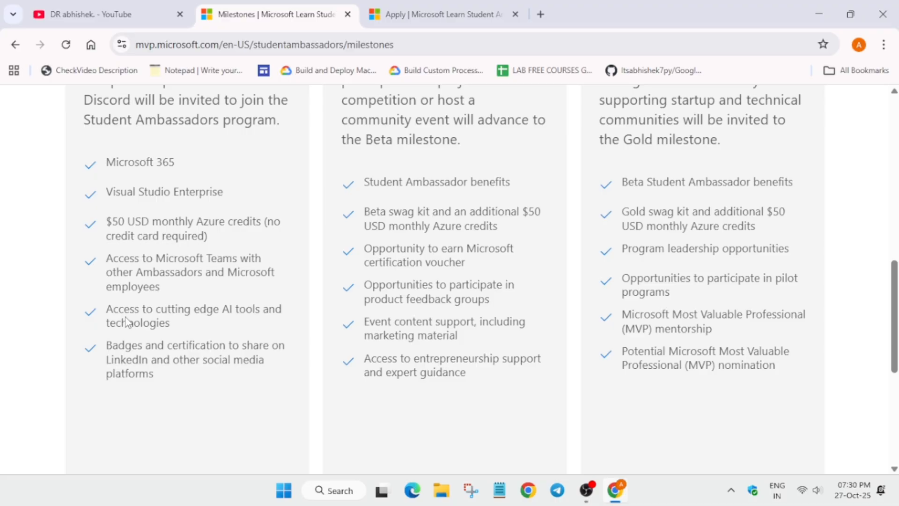
- Scroll back over the milestone tiers before returning to the Student Ambassadors home page
{"action": "scroll", "scroll_direction": "up", "scroll_amount": 3}
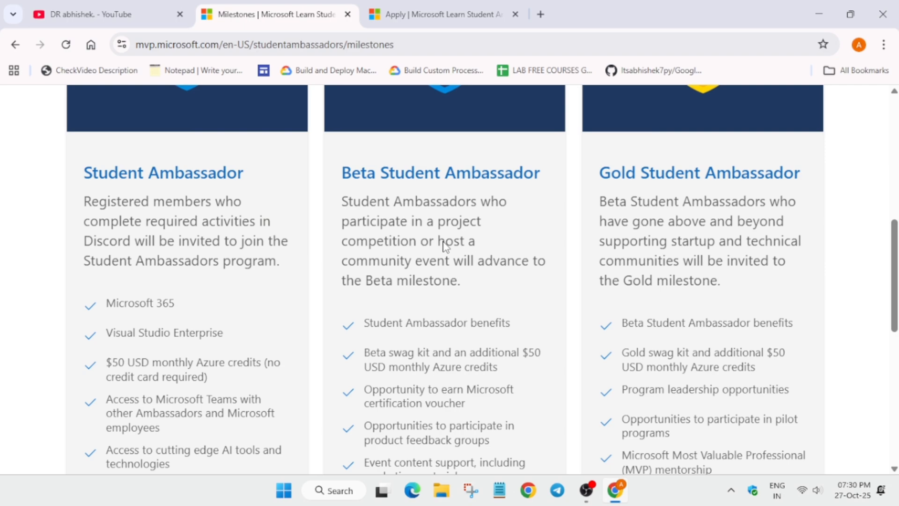
{"action": "scroll", "scroll_direction": "down", "scroll_amount": 3}
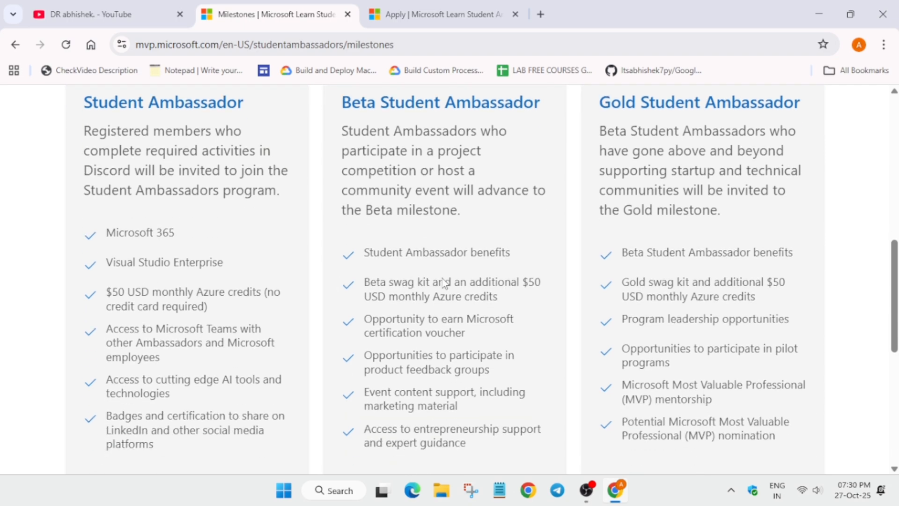
{"action": "mouse_move", "coordinate": [514, 294]}
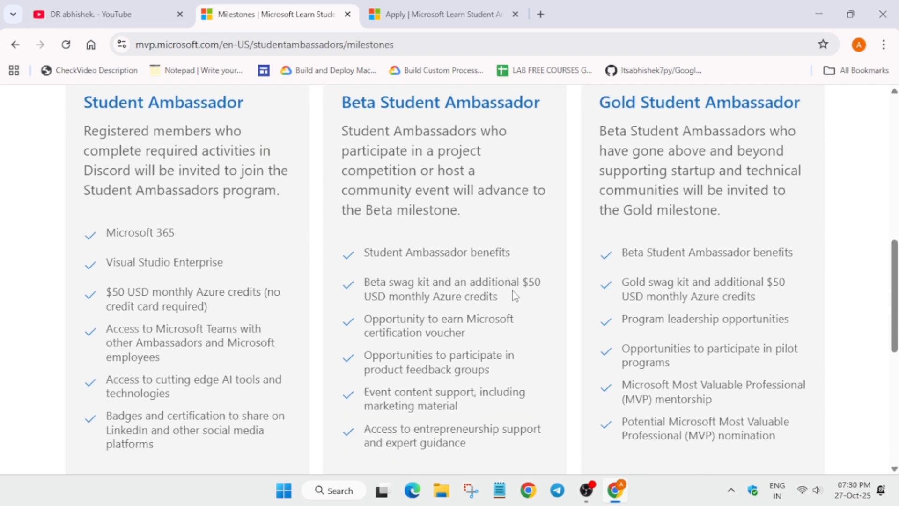
{"action": "mouse_move", "coordinate": [551, 273]}
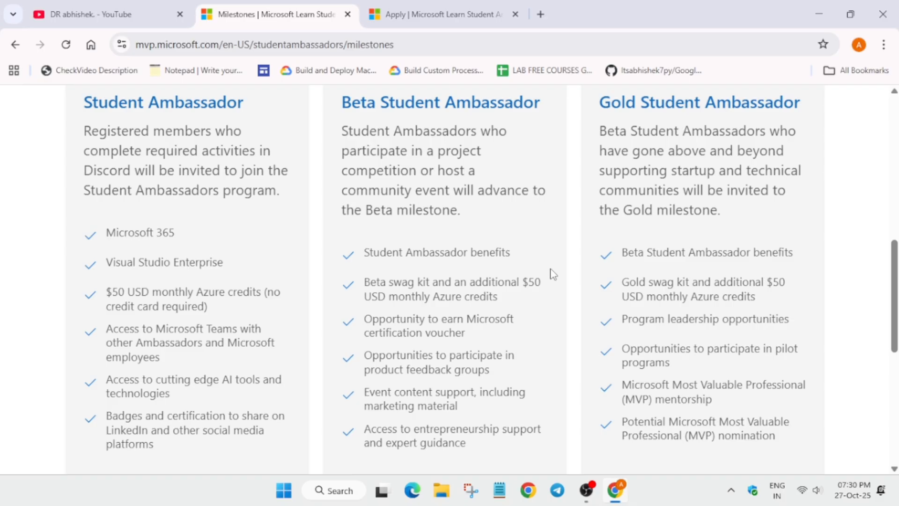
{"action": "mouse_move", "coordinate": [453, 283]}
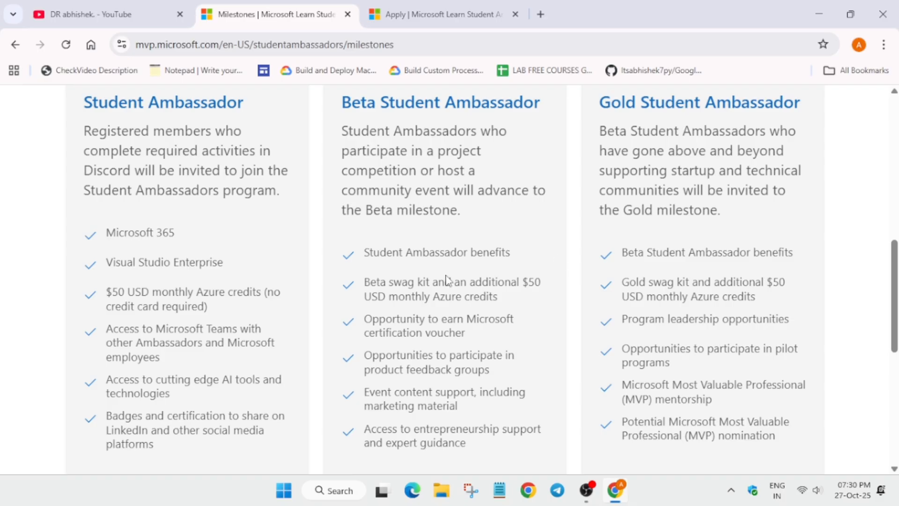
{"action": "mouse_move", "coordinate": [741, 205]}
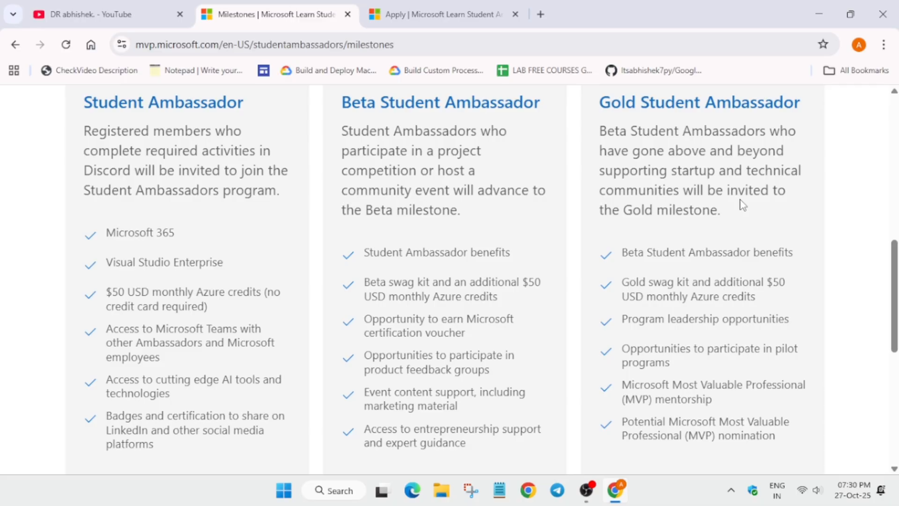
{"action": "scroll", "scroll_direction": "down", "scroll_amount": 3}
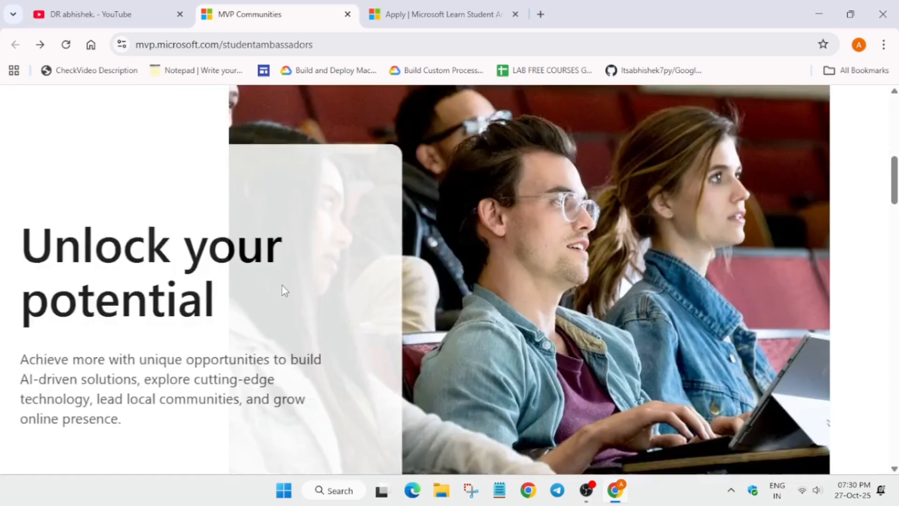
{"action": "scroll", "scroll_direction": "down", "scroll_amount": 3}
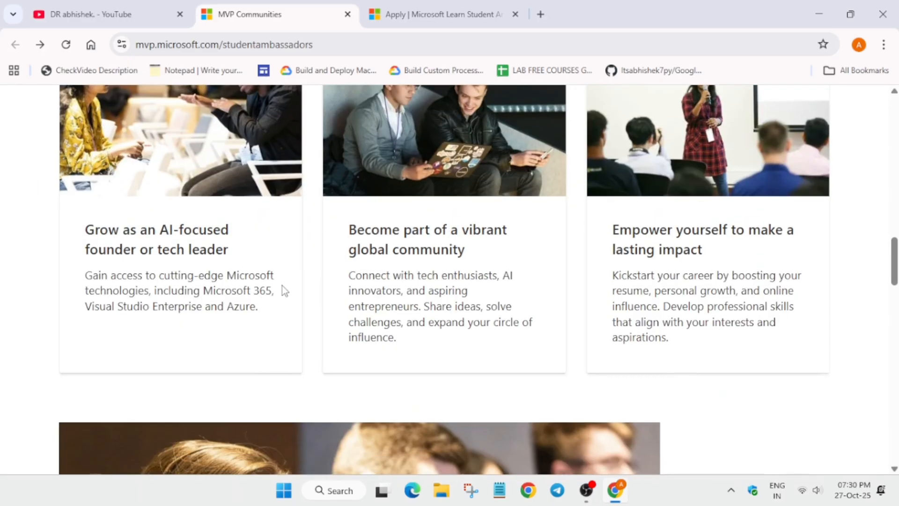
{"action": "scroll", "scroll_direction": "down", "scroll_amount": 3}
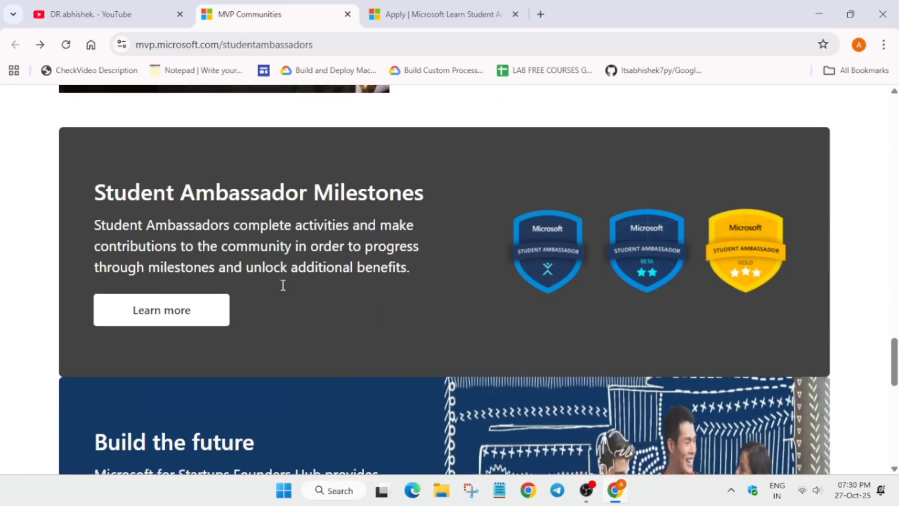
{"action": "scroll", "scroll_direction": "down", "scroll_amount": 3}
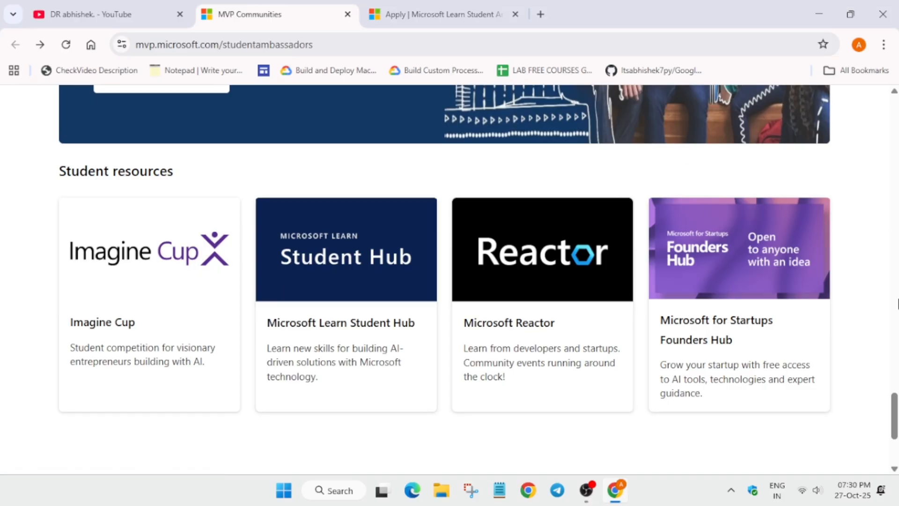
{"action": "scroll", "scroll_direction": "up", "scroll_amount": 3}
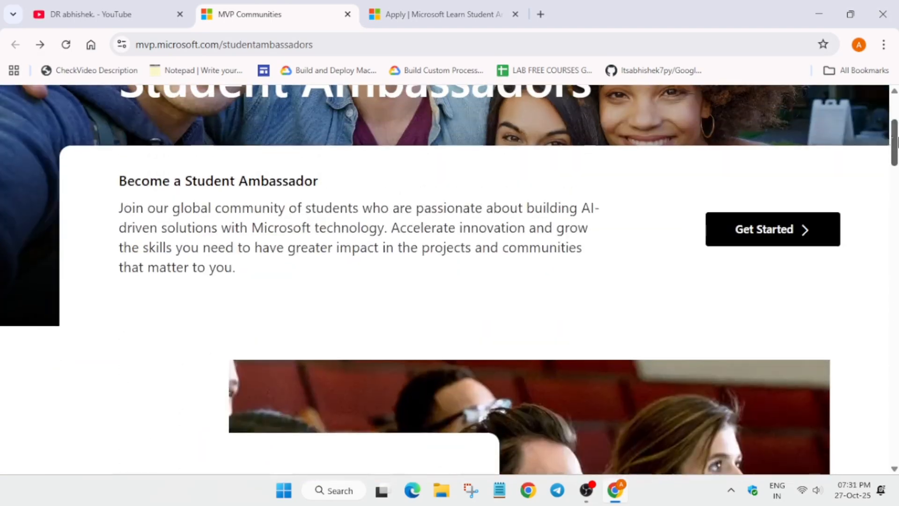
{"action": "scroll", "scroll_direction": "up", "scroll_amount": 3}
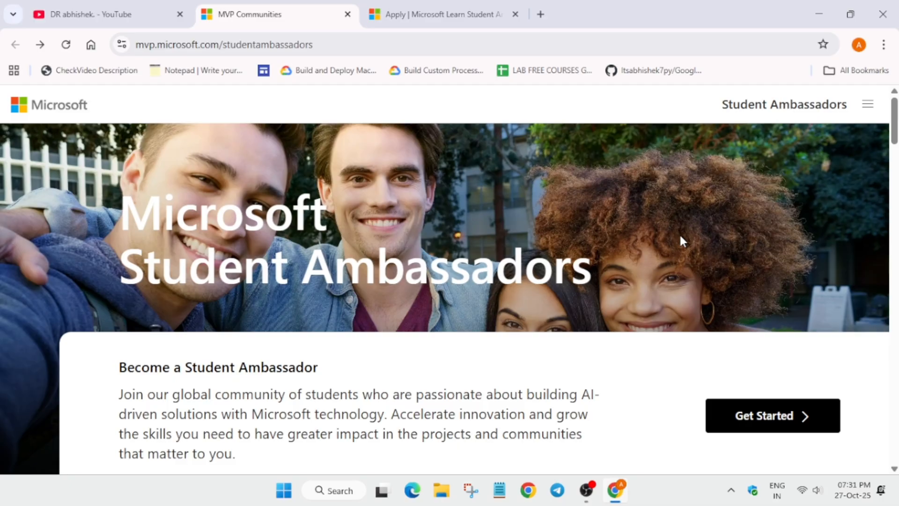
{"action": "mouse_move", "coordinate": [788, 259]}
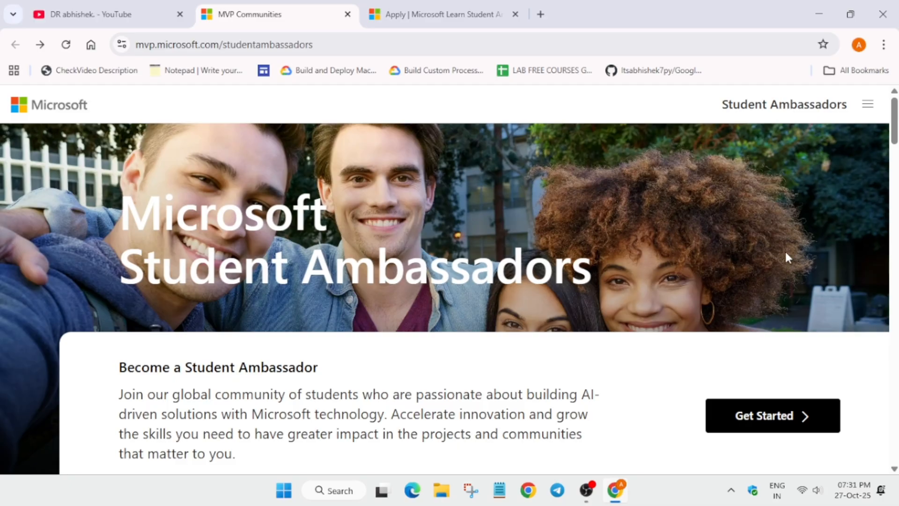
{"action": "mouse_move", "coordinate": [325, 6]}
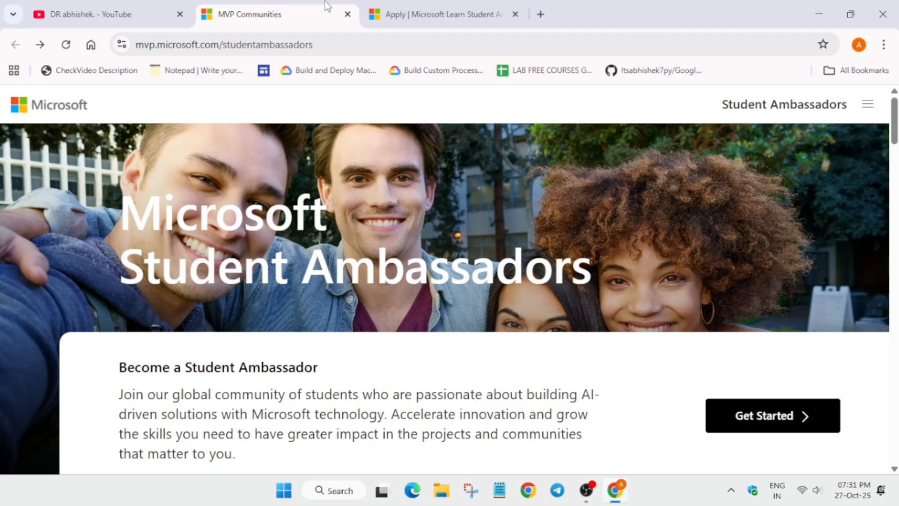
- Switch to the registration form tab and scroll through Registration Notifications and Privacy and Terms
{"action": "left_click", "coordinate": [441, 14]}
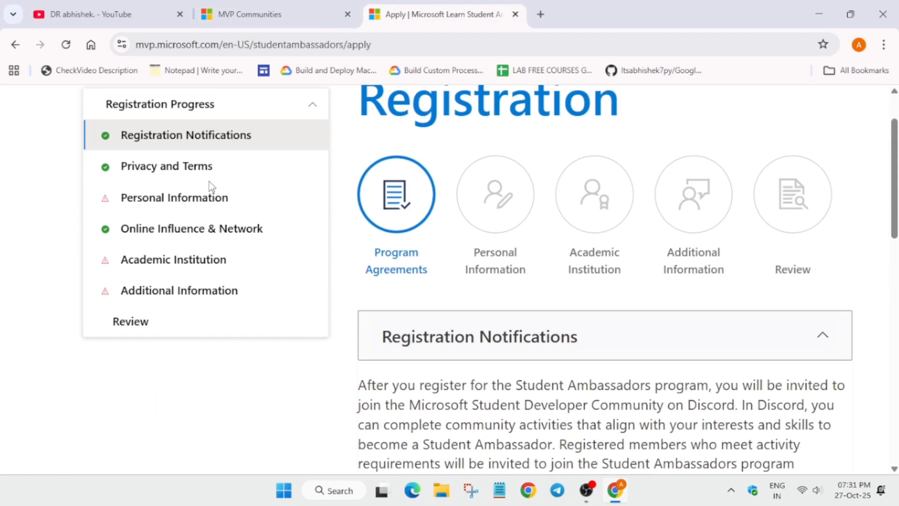
{"action": "scroll", "scroll_direction": "up", "scroll_amount": 3}
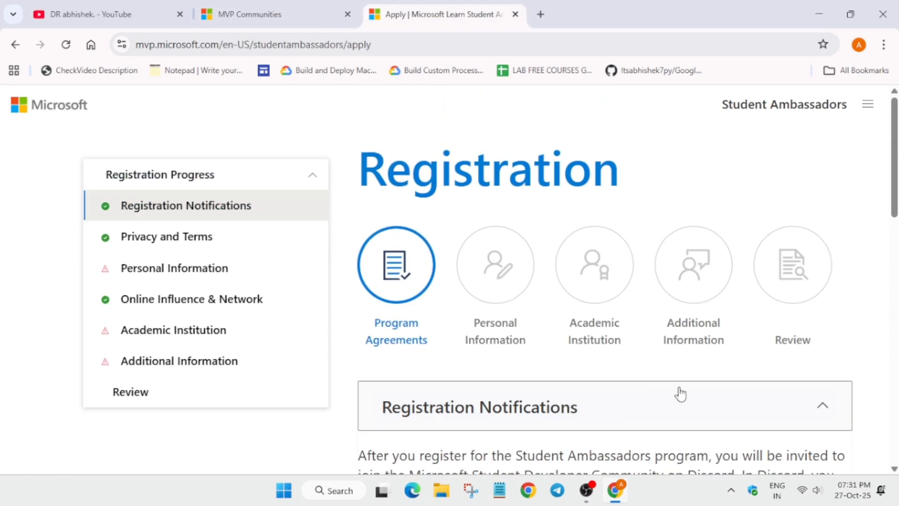
{"action": "mouse_move", "coordinate": [552, 394]}
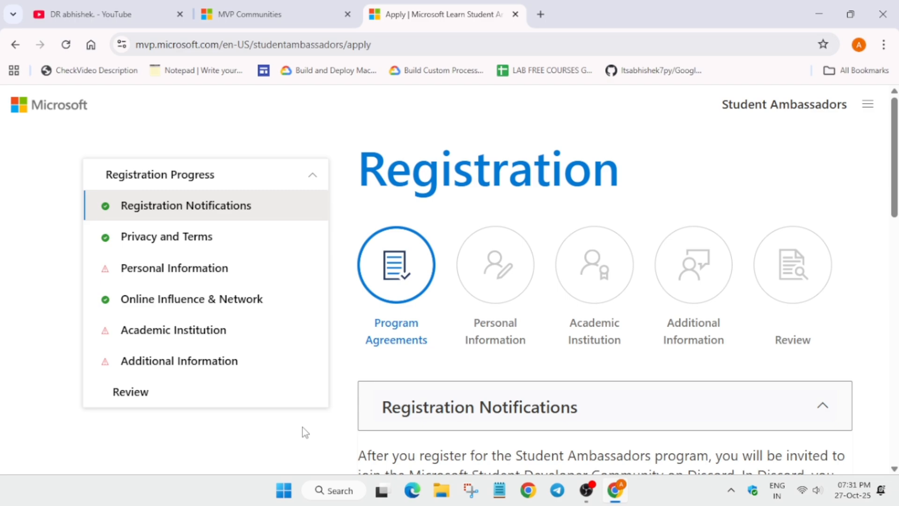
{"action": "scroll", "scroll_direction": "down", "scroll_amount": 3}
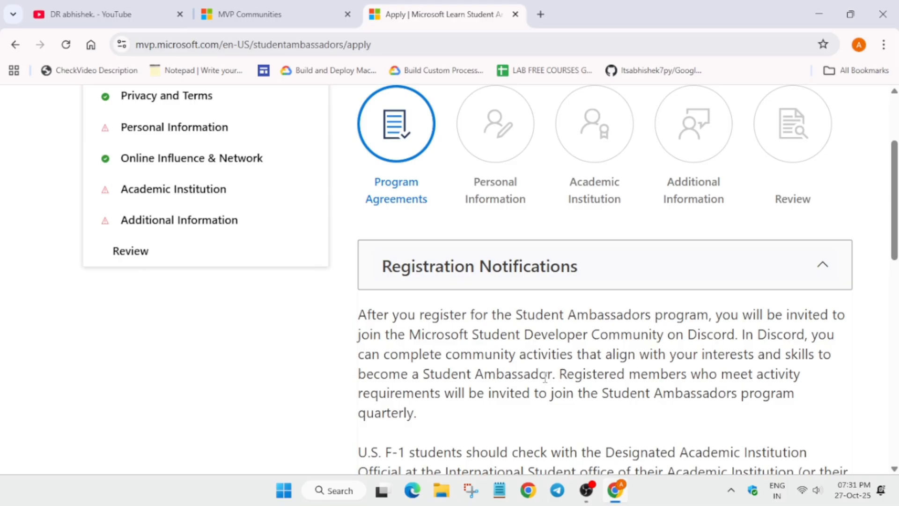
{"action": "scroll", "scroll_direction": "down", "scroll_amount": 3}
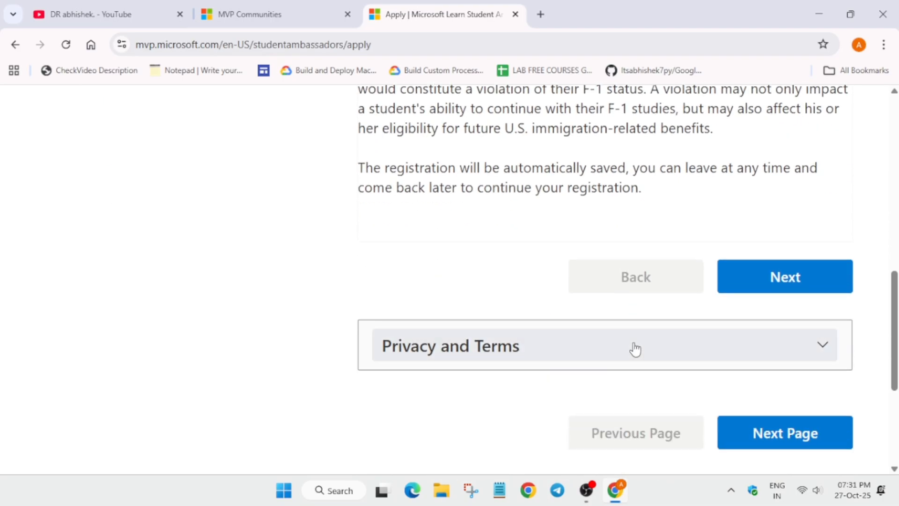
{"action": "scroll", "scroll_direction": "up", "scroll_amount": 3}
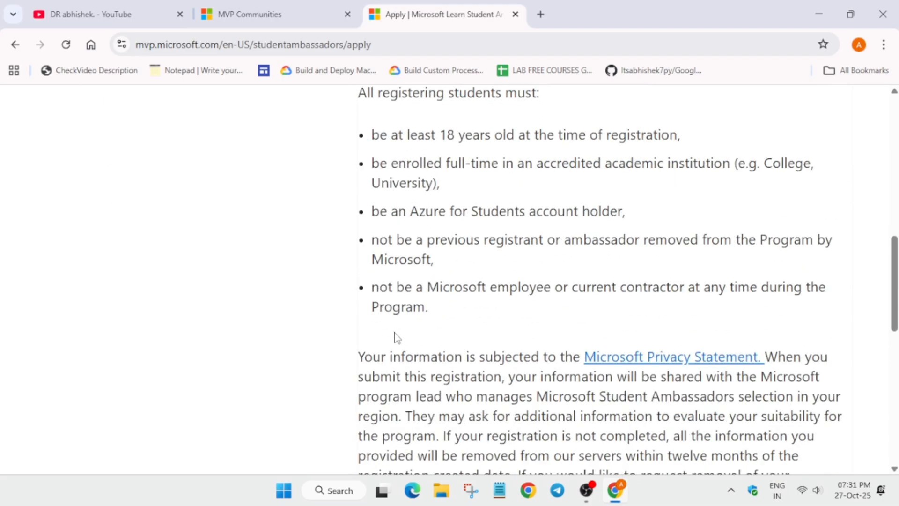
{"action": "scroll", "scroll_direction": "down", "scroll_amount": 3}
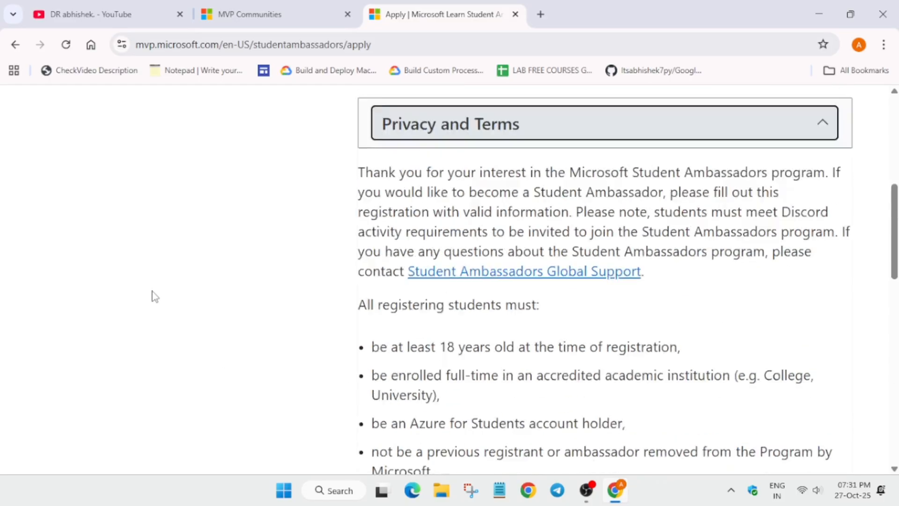
{"action": "scroll", "scroll_direction": "up", "scroll_amount": 3}
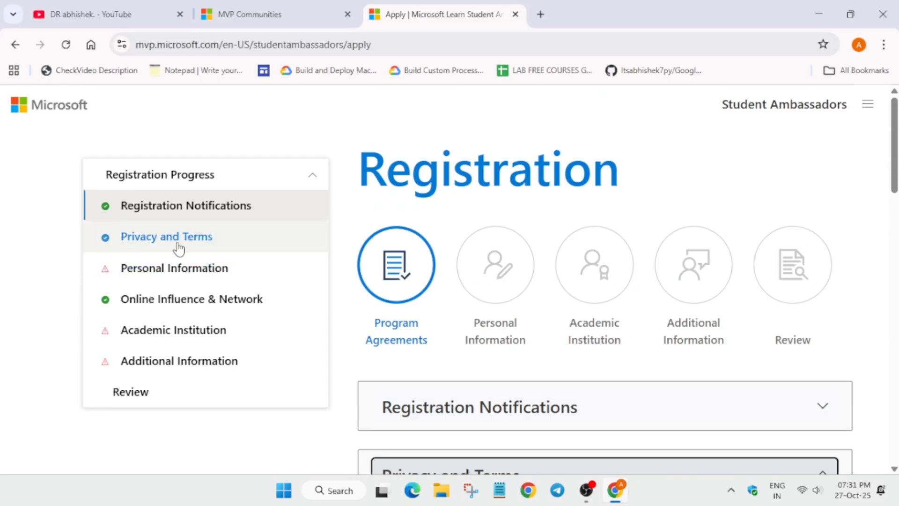
{"action": "mouse_move", "coordinate": [174, 268]}
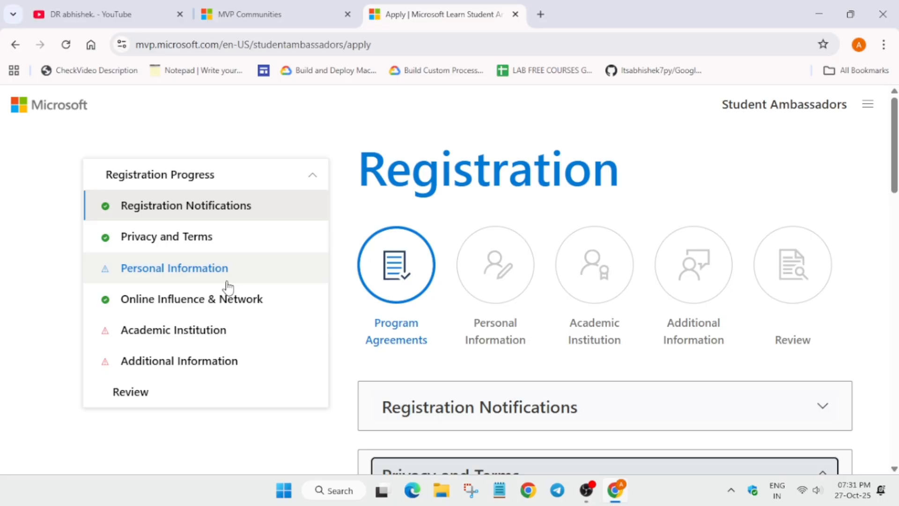
{"action": "mouse_move", "coordinate": [6, 292]}
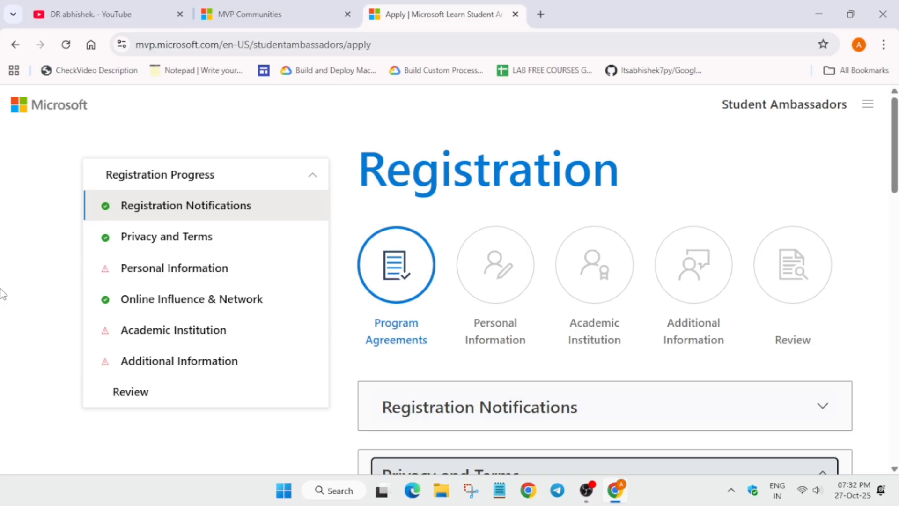
- Select Online Influence & Network in the Registration Progress sidebar and scroll to its top
{"action": "left_click", "coordinate": [191, 299]}
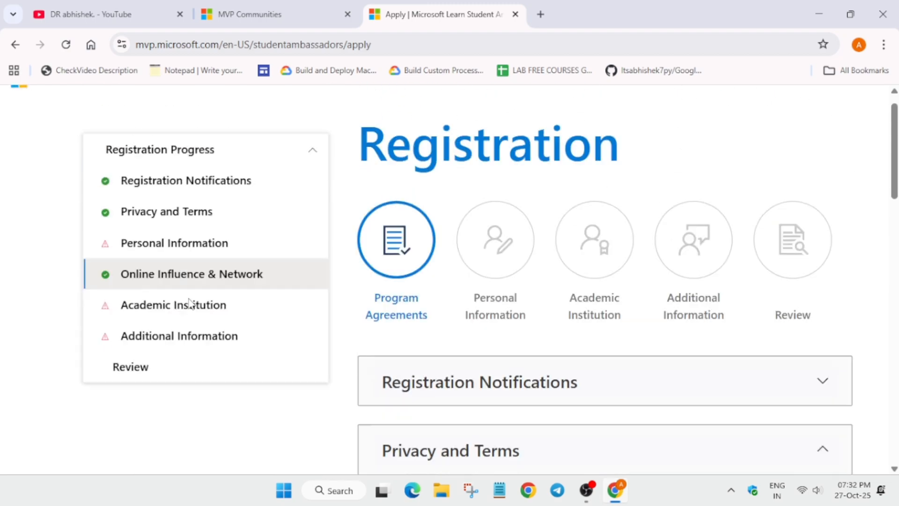
{"action": "scroll", "scroll_direction": "up", "scroll_amount": 3}
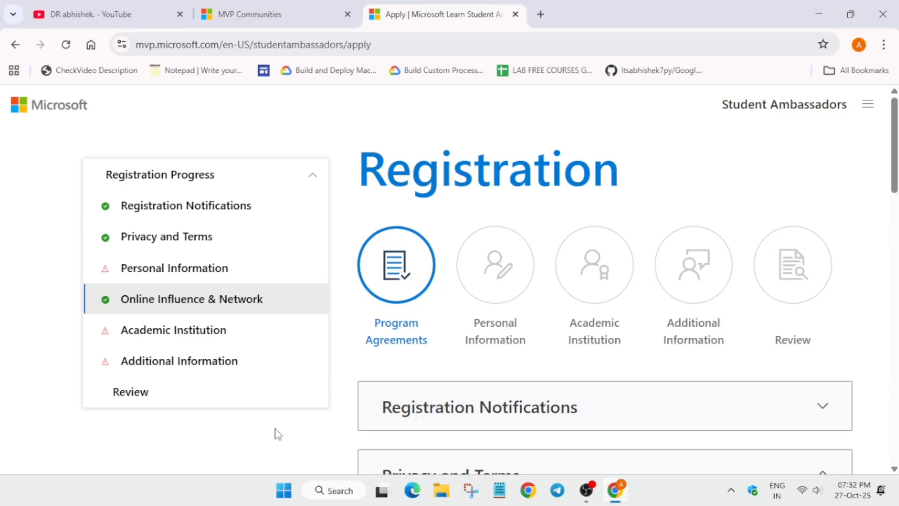
{"action": "mouse_move", "coordinate": [30, 338]}
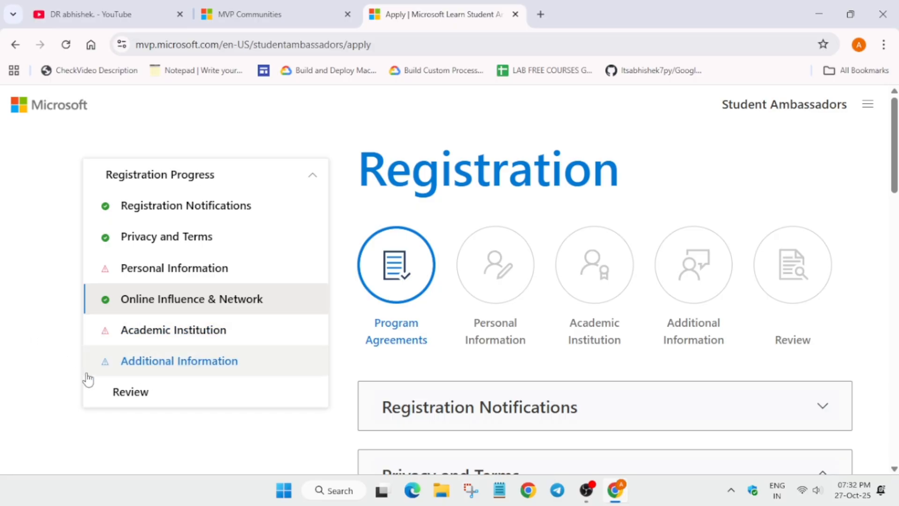
{"action": "mouse_move", "coordinate": [133, 401]}
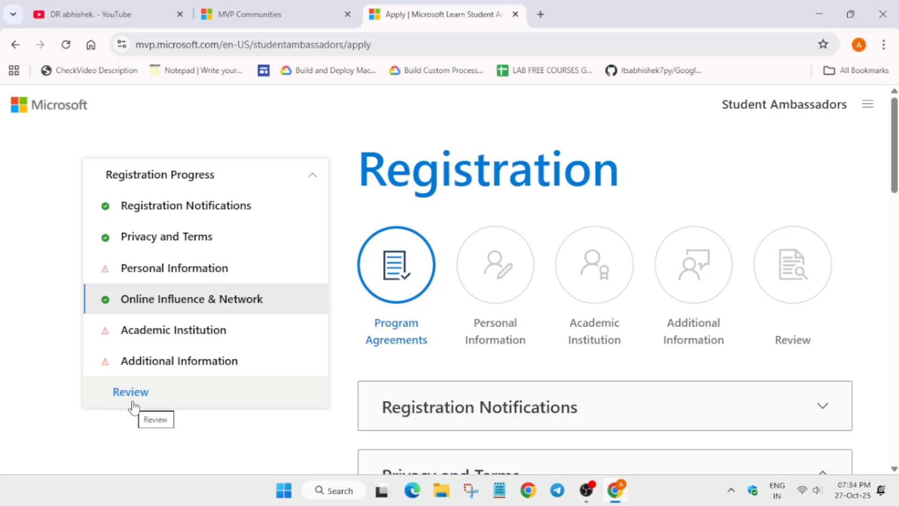
- Switch to the YouTube tab and browse the channel's latest uploads, returning to the header
{"action": "left_click", "coordinate": [86, 14]}
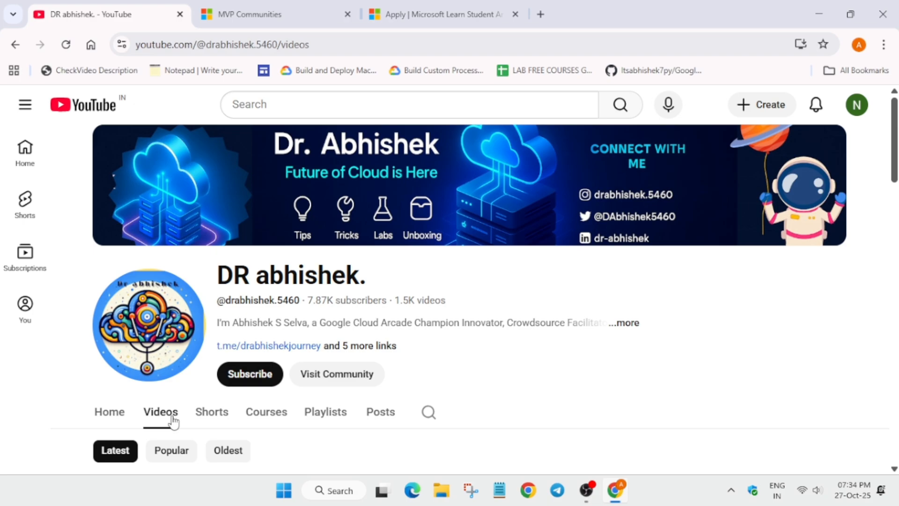
{"action": "scroll", "scroll_direction": "down", "scroll_amount": 3}
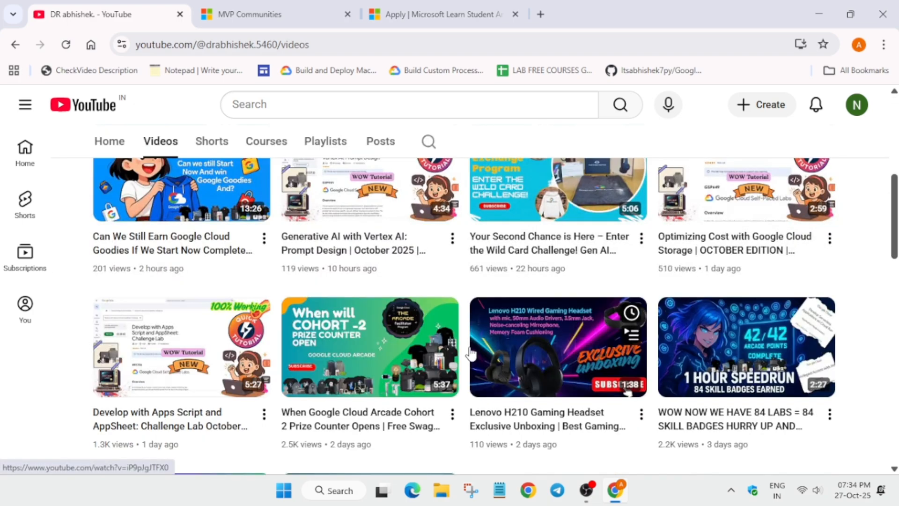
{"action": "scroll", "scroll_direction": "down", "scroll_amount": 3}
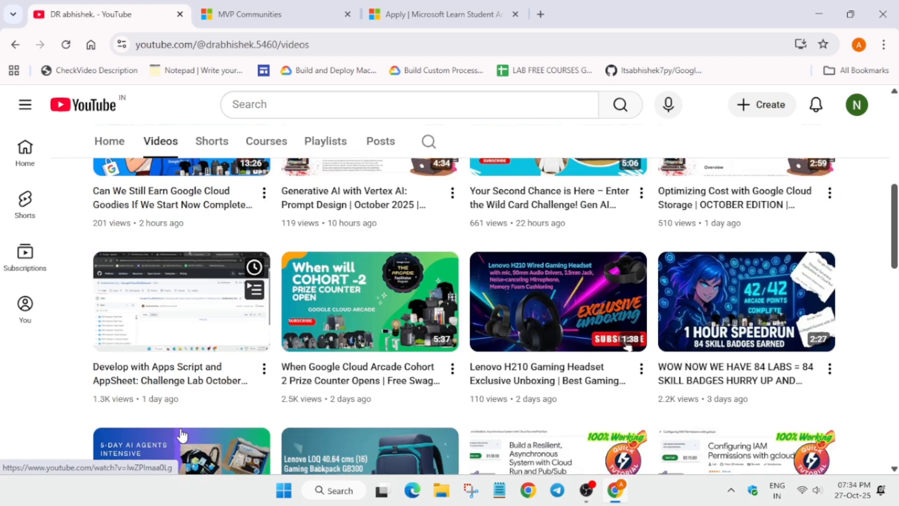
{"action": "scroll", "scroll_direction": "down", "scroll_amount": 3}
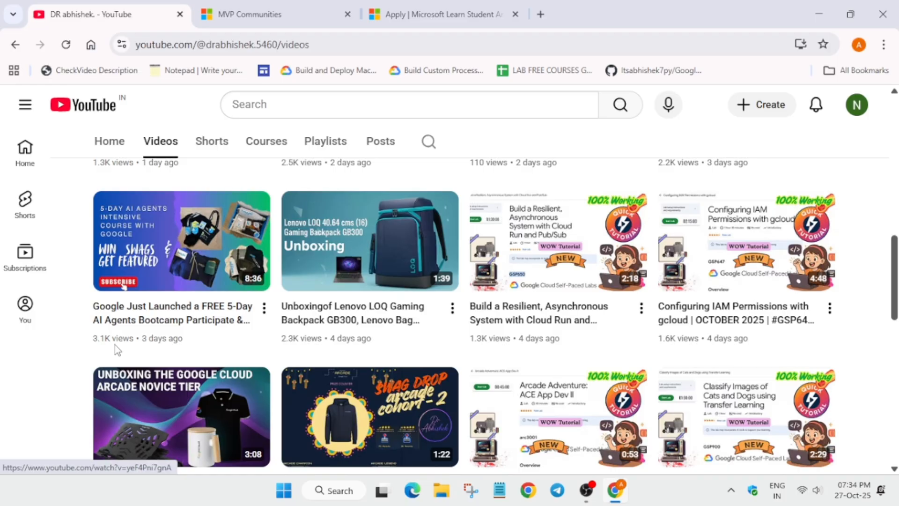
{"action": "mouse_move", "coordinate": [168, 336]}
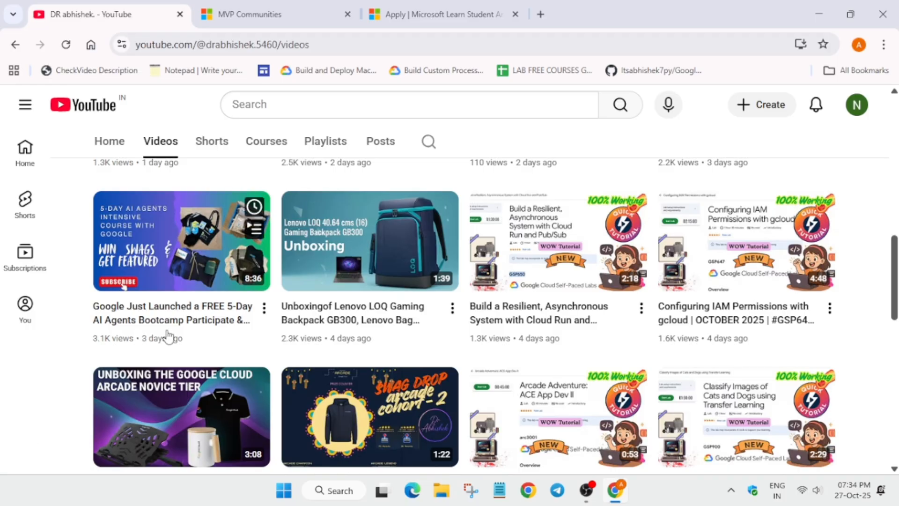
{"action": "scroll", "scroll_direction": "up", "scroll_amount": 3}
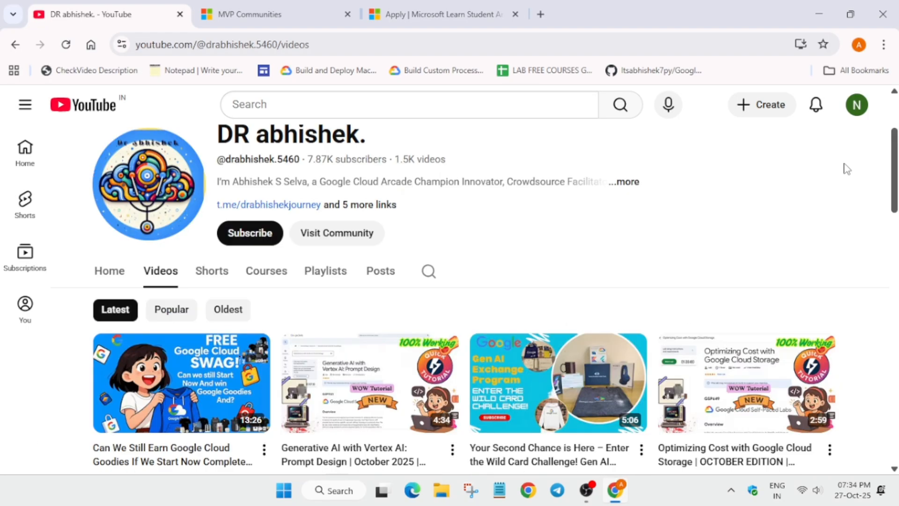
{"action": "mouse_move", "coordinate": [728, 212]}
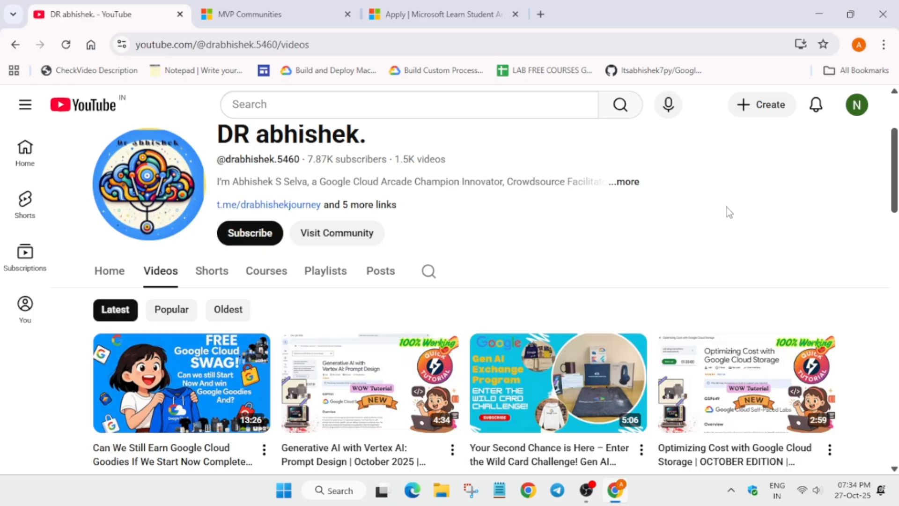
{"action": "mouse_move", "coordinate": [52, 429]}
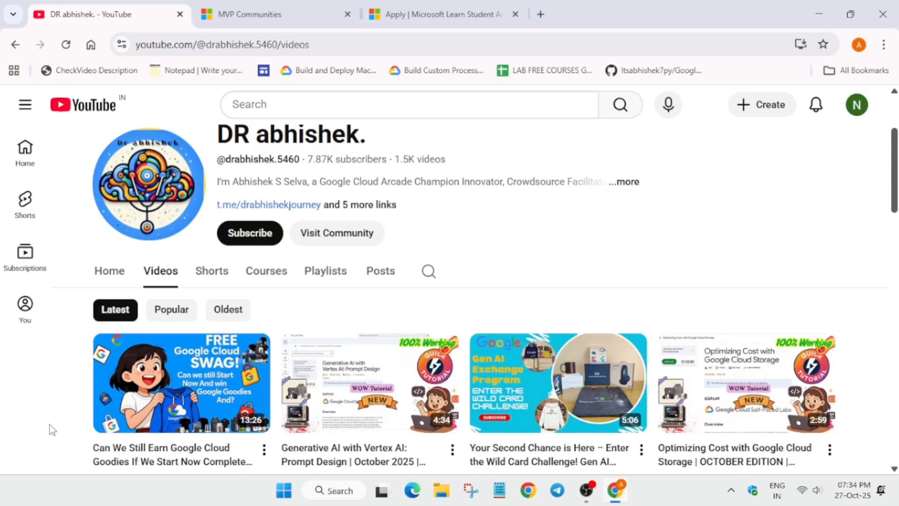
{"action": "mouse_move", "coordinate": [863, 217]}
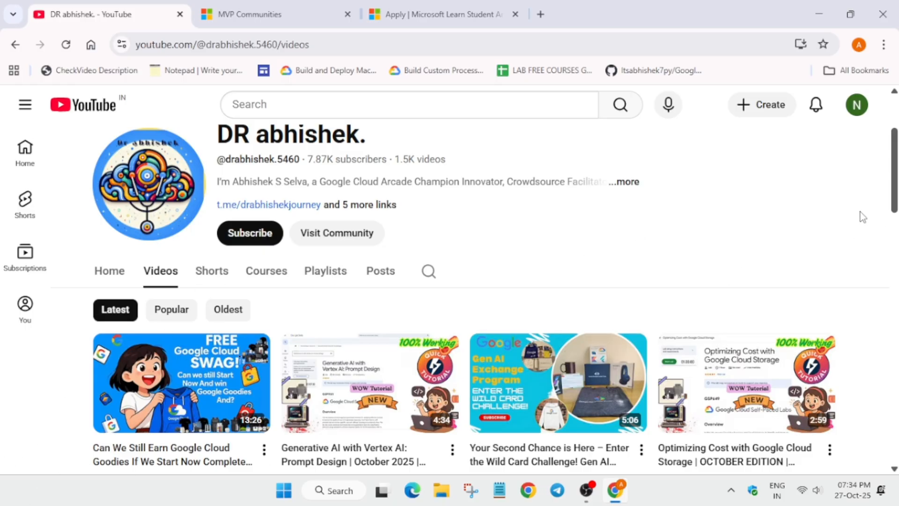